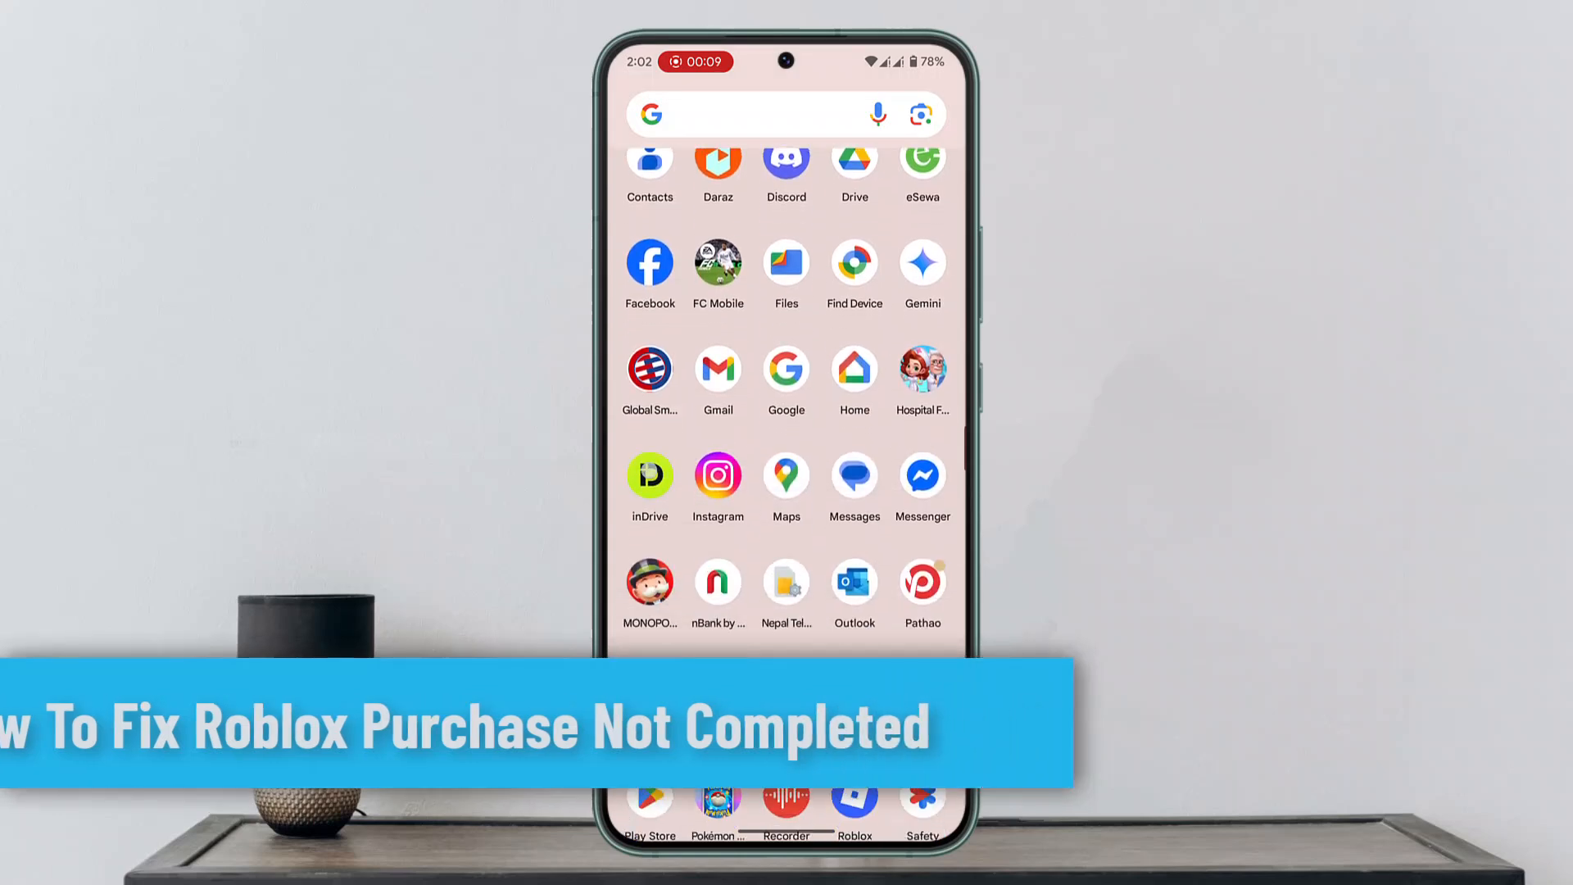
Search 'ro', launch Roblox, and open its More tab with Communities, Inventory and Settings.
scroll("down", 3)
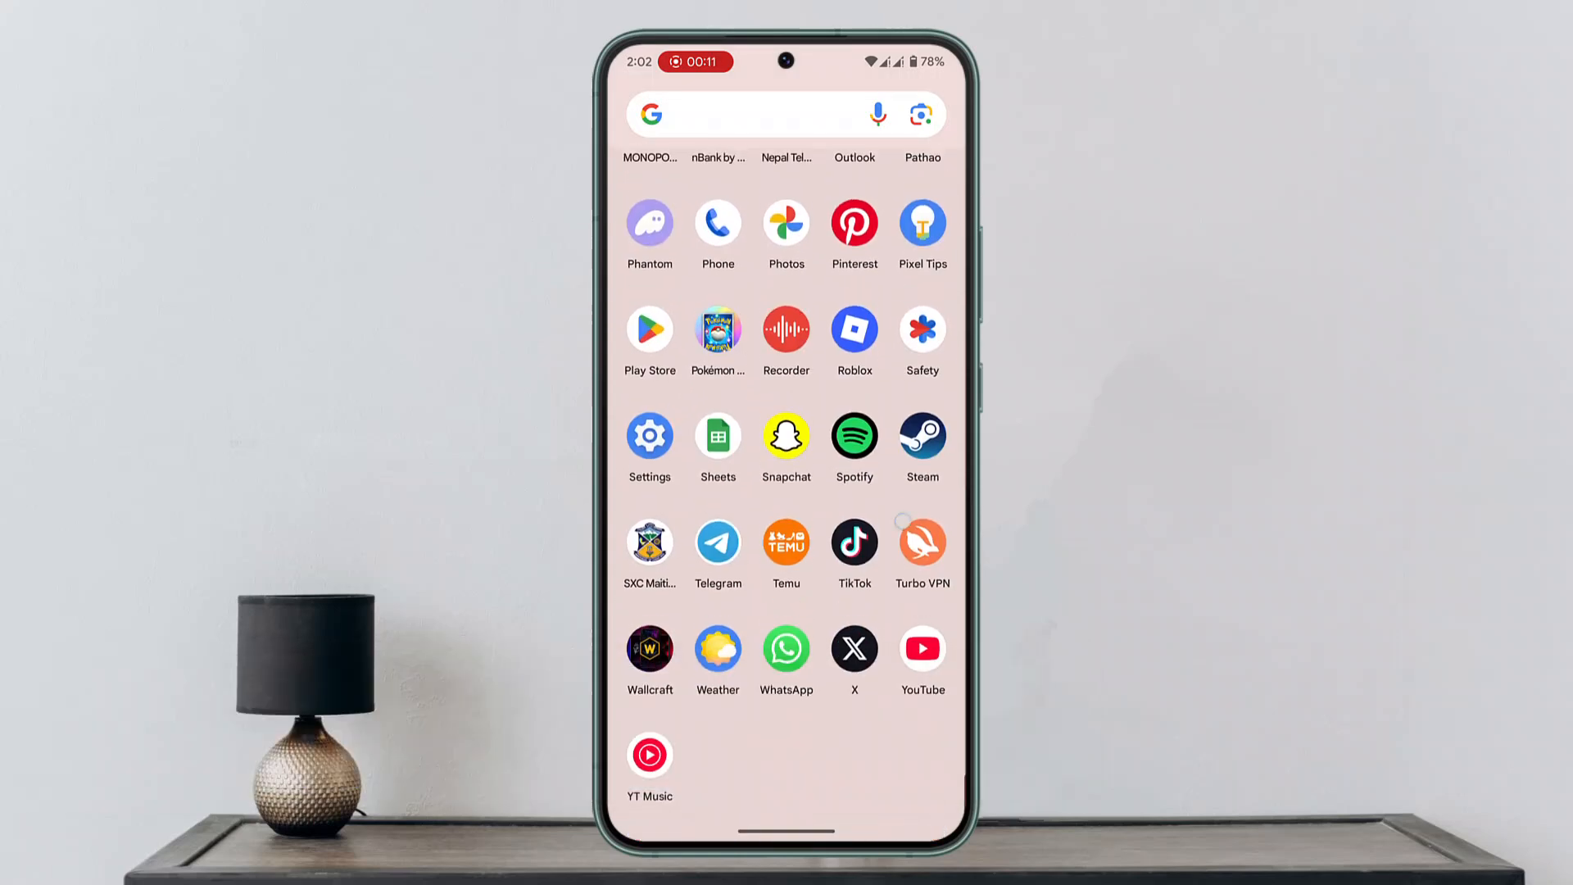
scroll("up", 3)
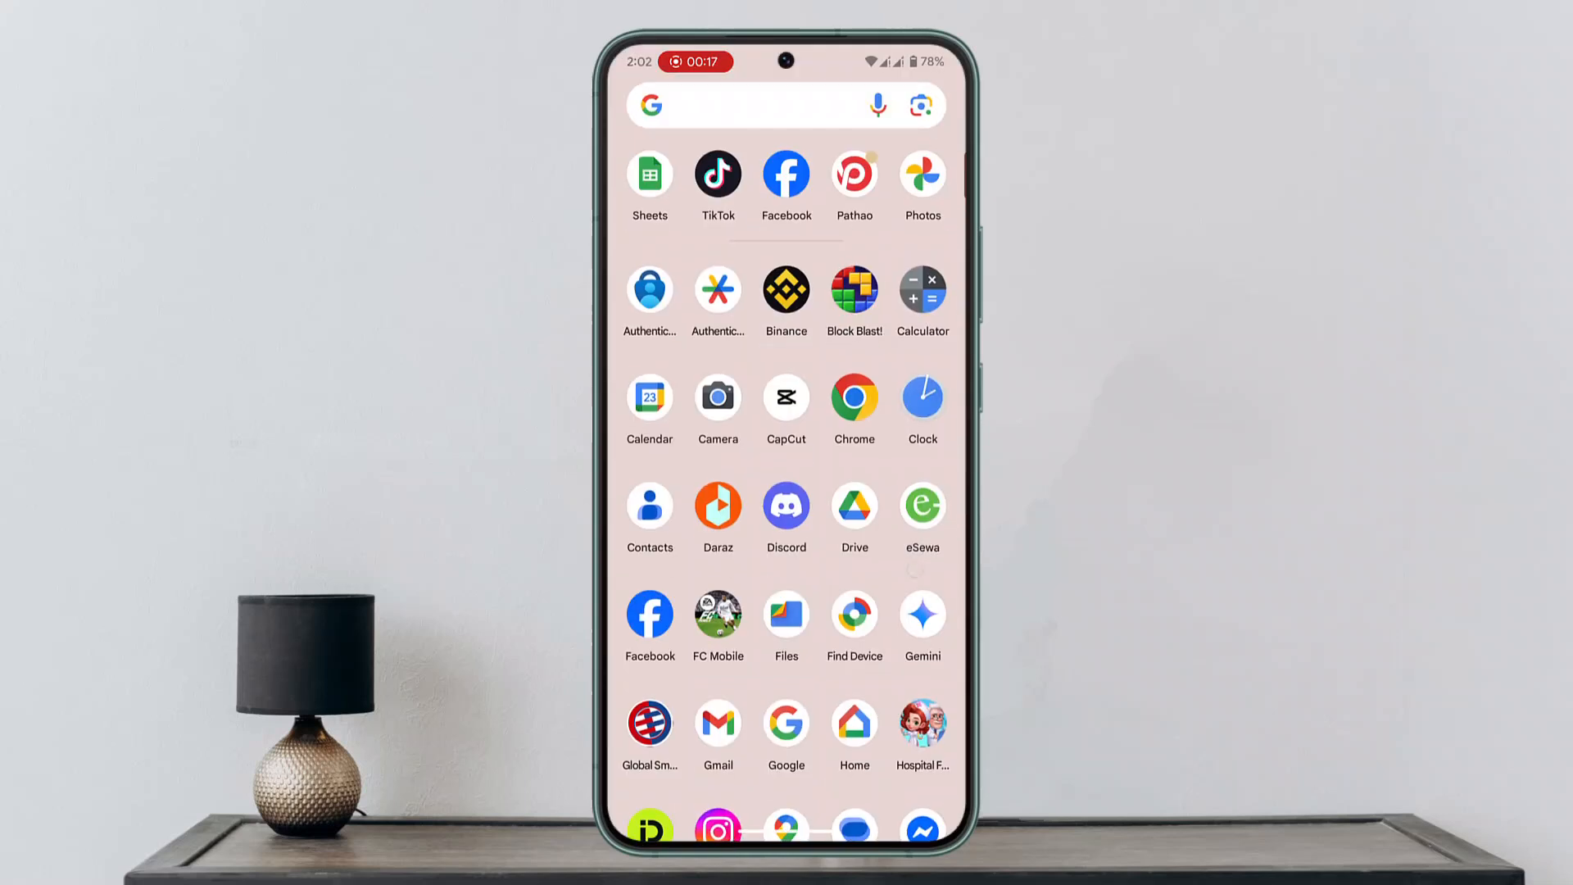
type("ro")
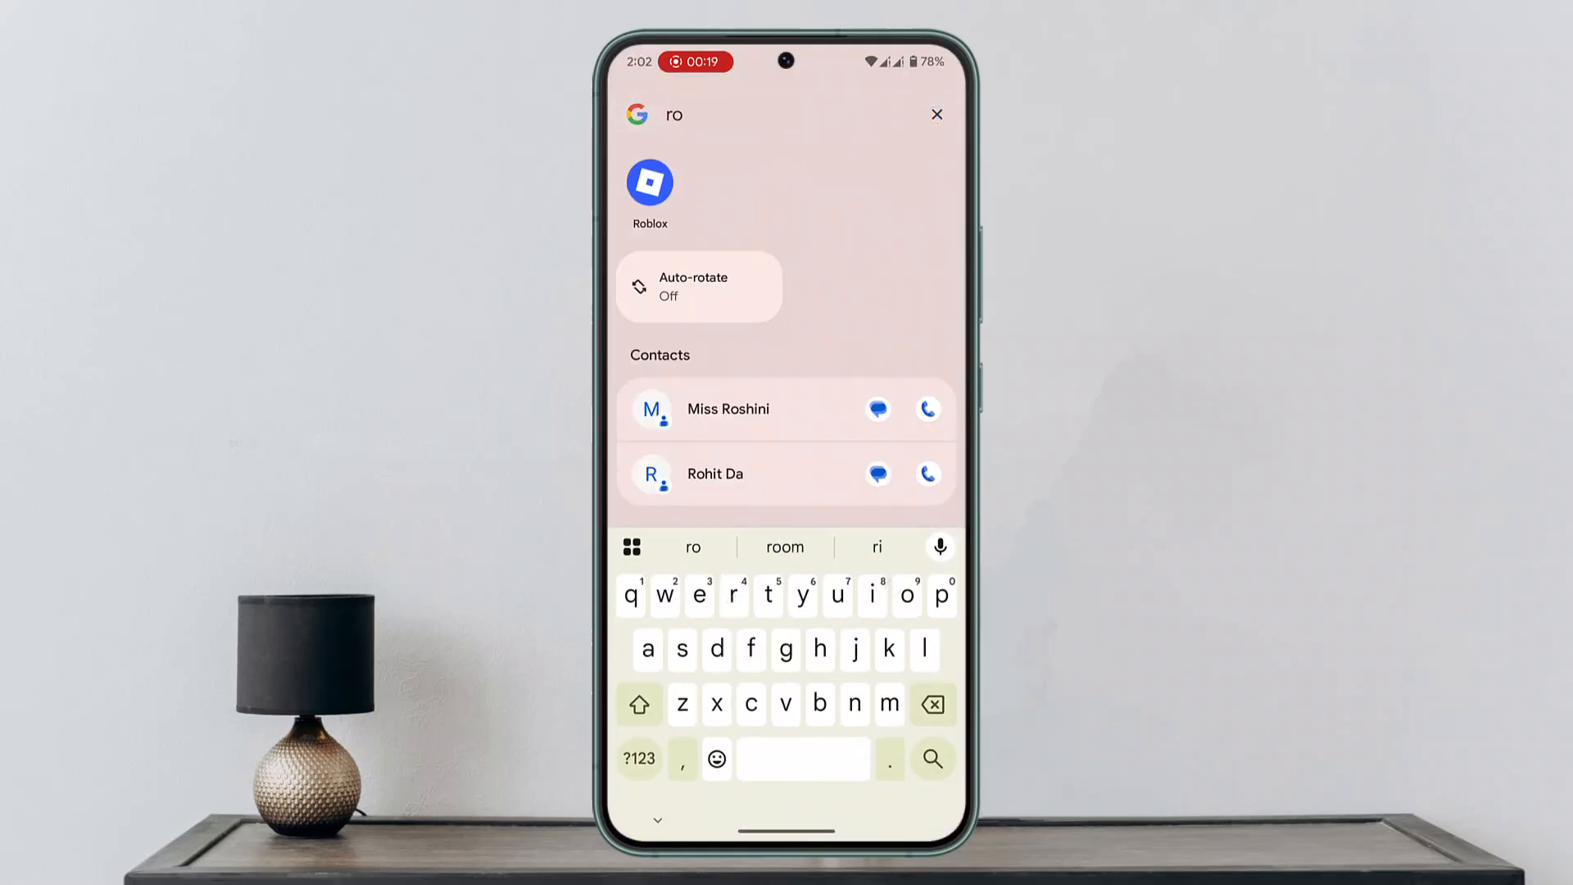
left_click(649, 183)
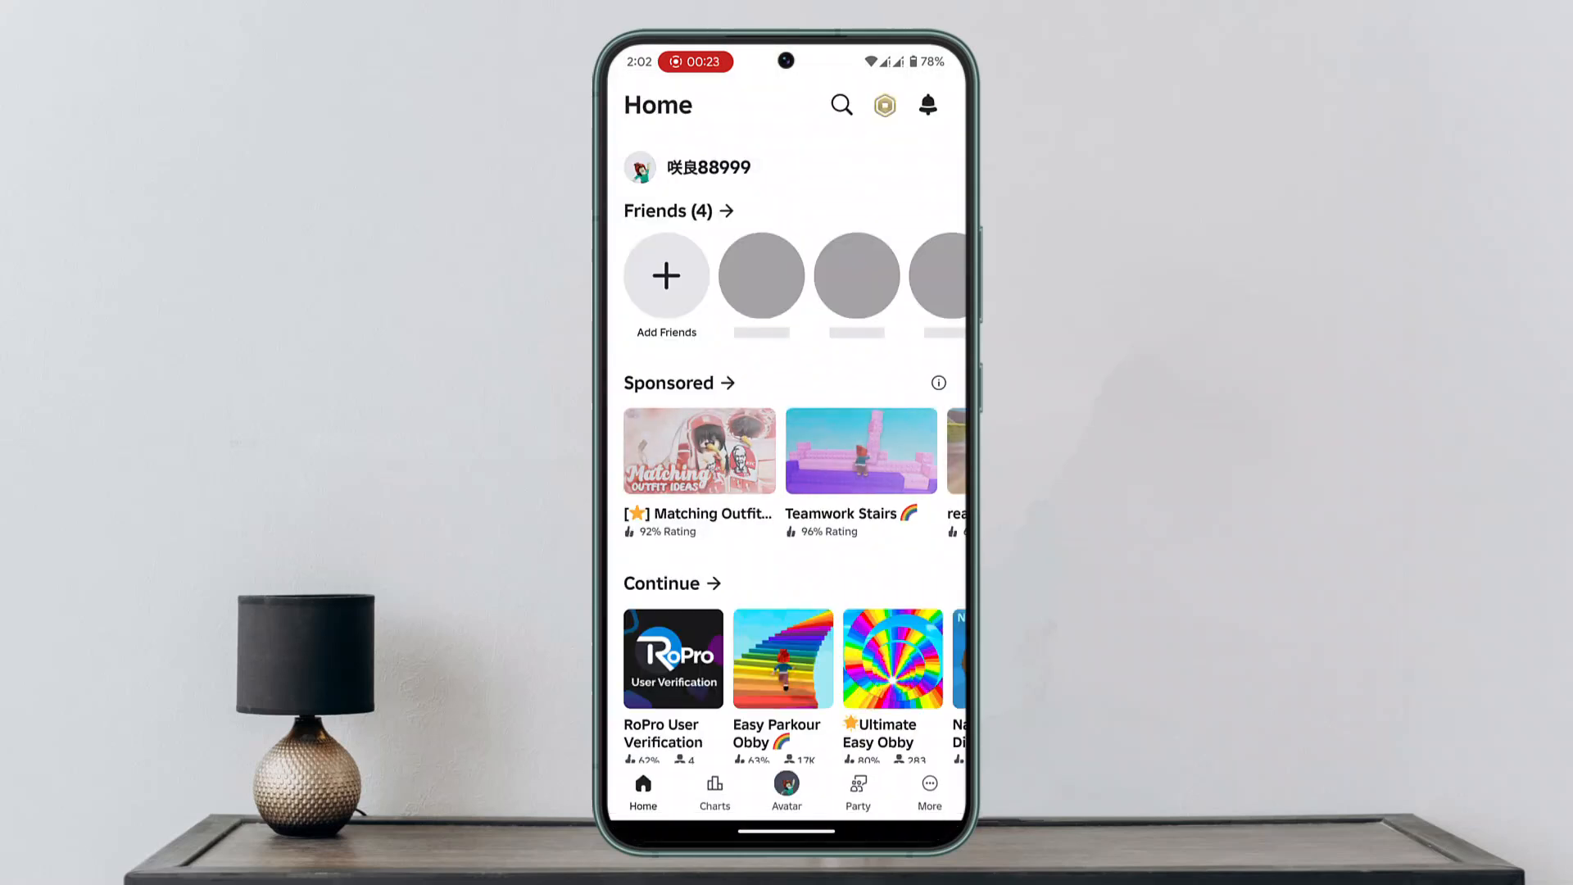
left_click(926, 791)
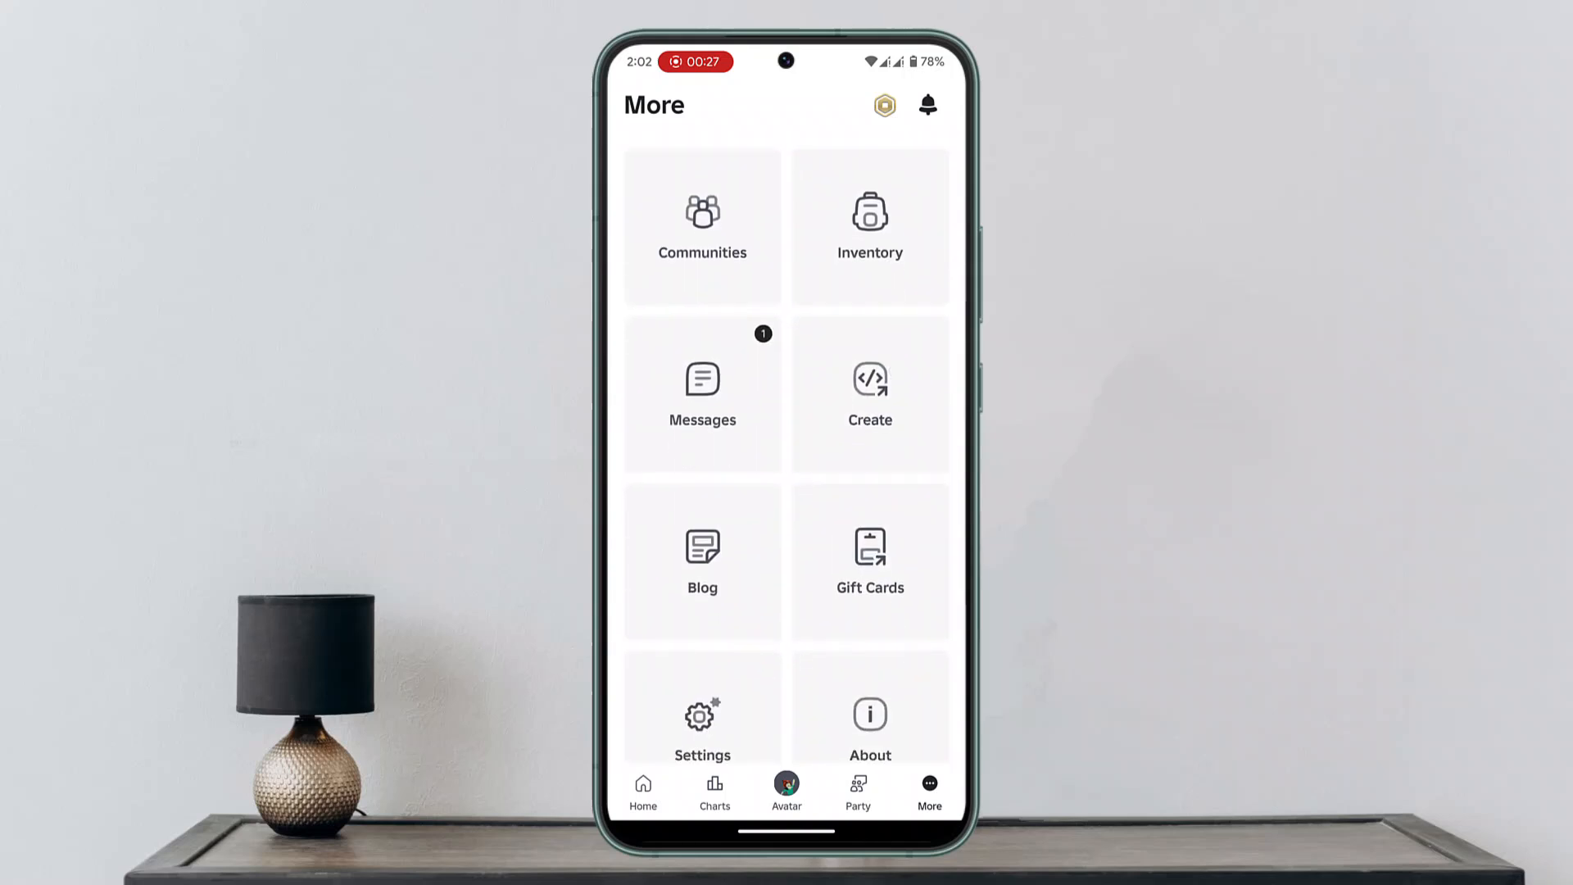
left_click(701, 705)
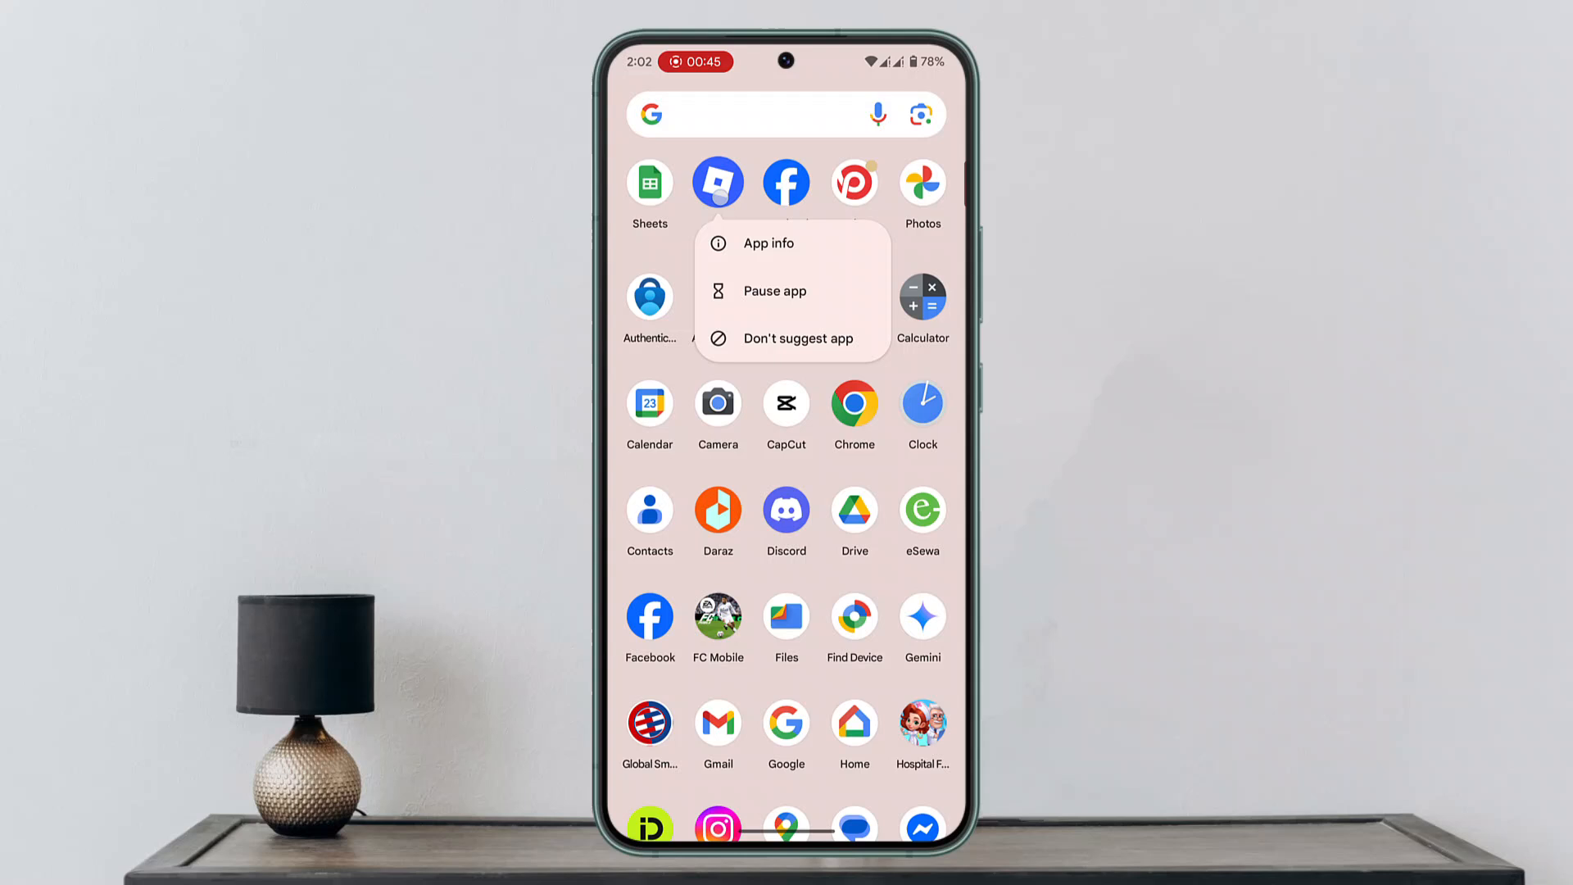
Clear Roblox's 93.11 MB cache from its App info storage page (414 MB total).
left_click(769, 243)
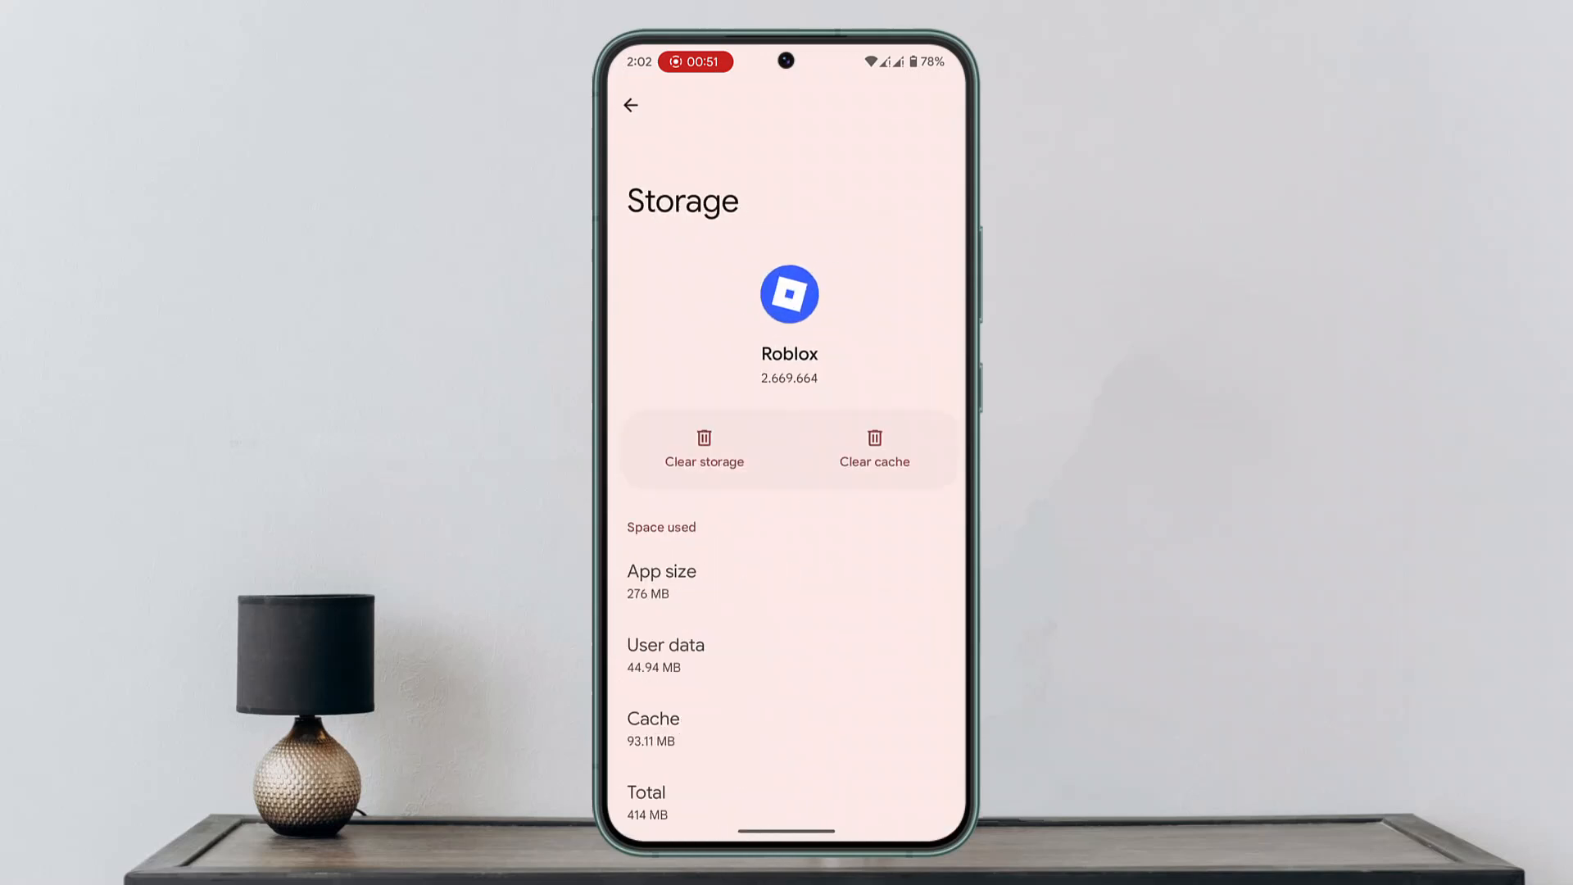
scroll("up", 3)
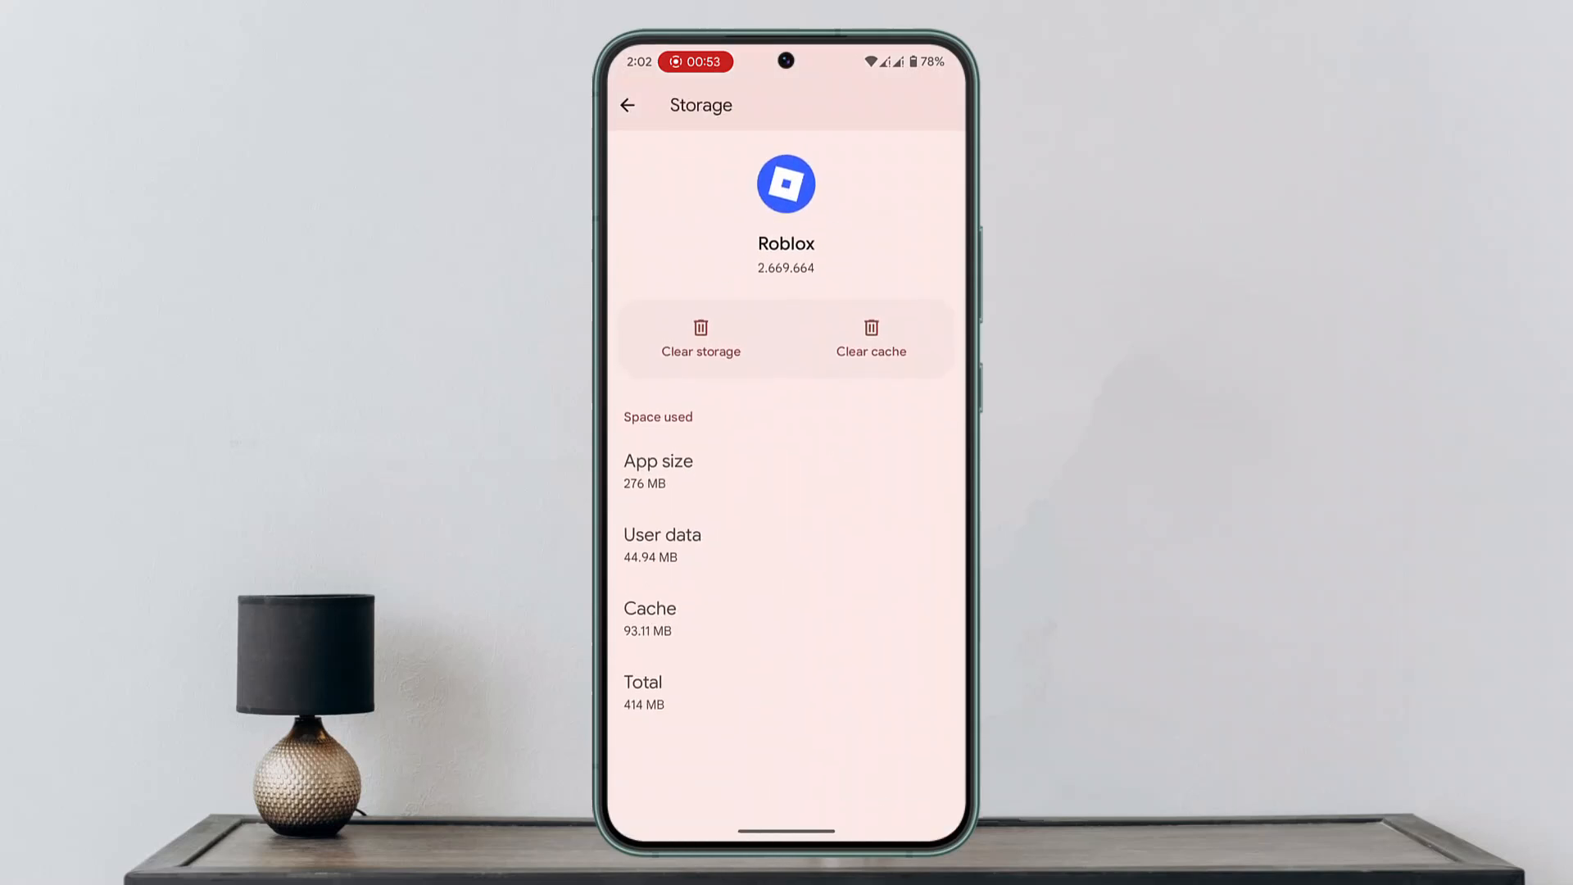
left_click(870, 337)
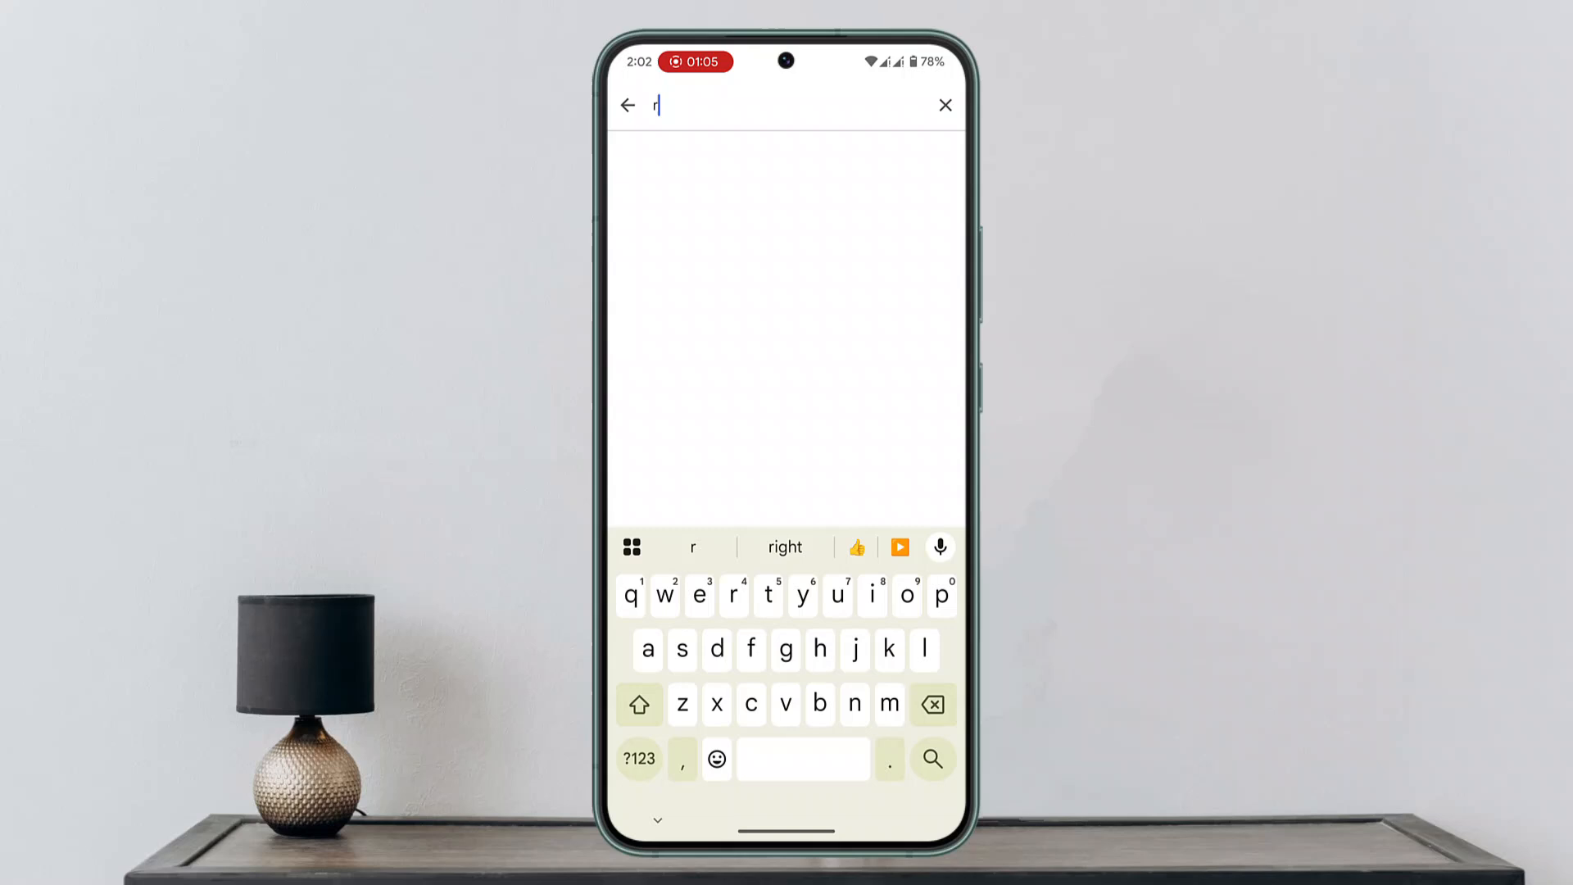
Search the Play Store for 'roblox' and check the installed Roblox listing for an update.
type("roblox")
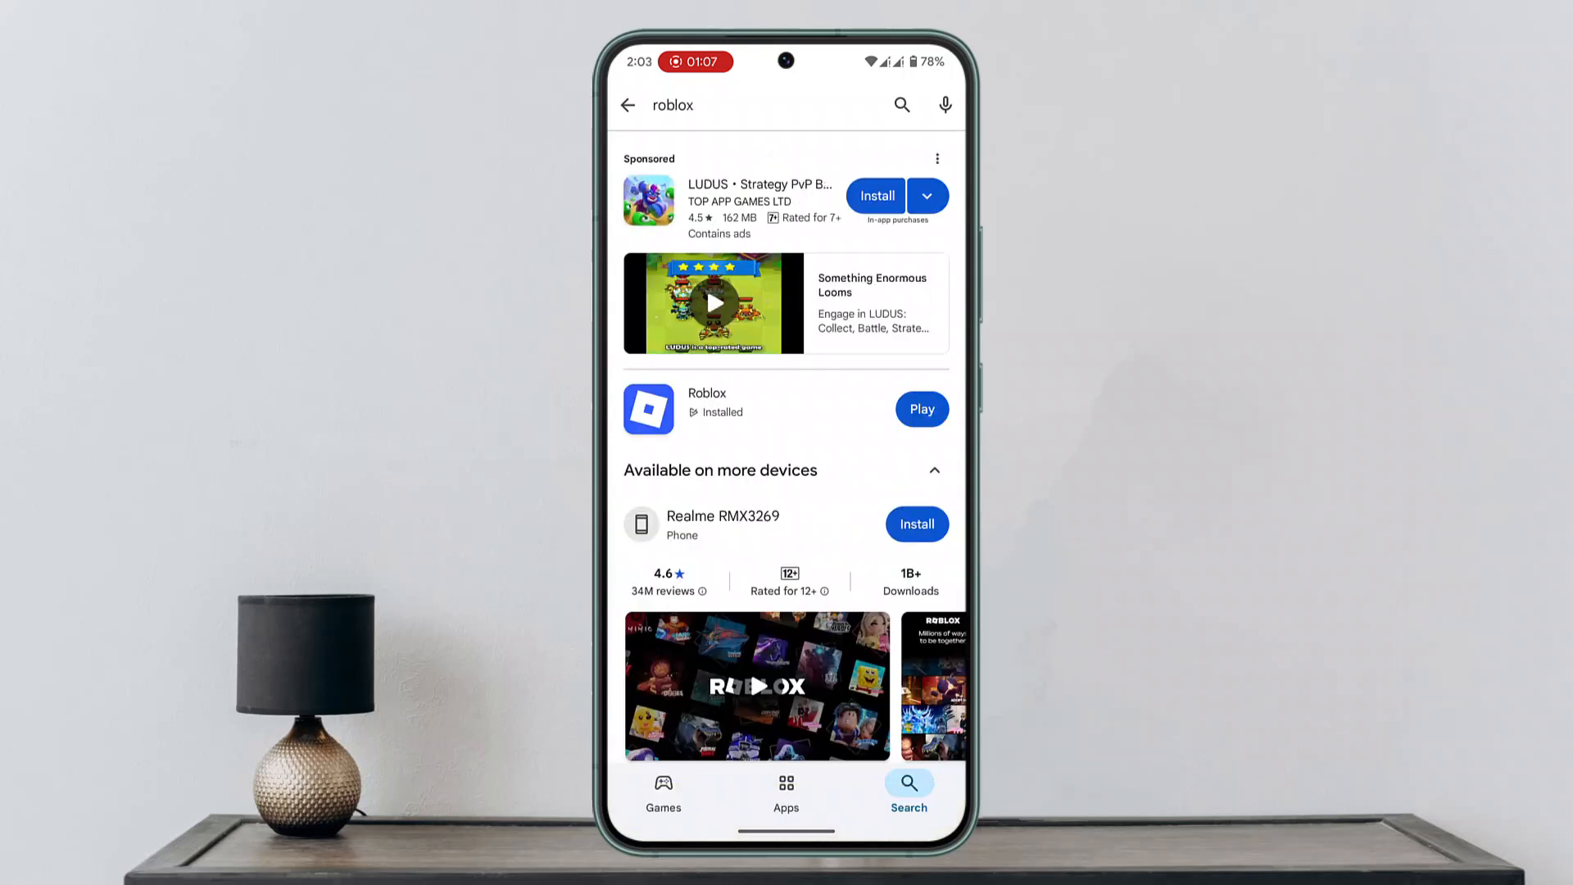
left_click(706, 407)
type("se")
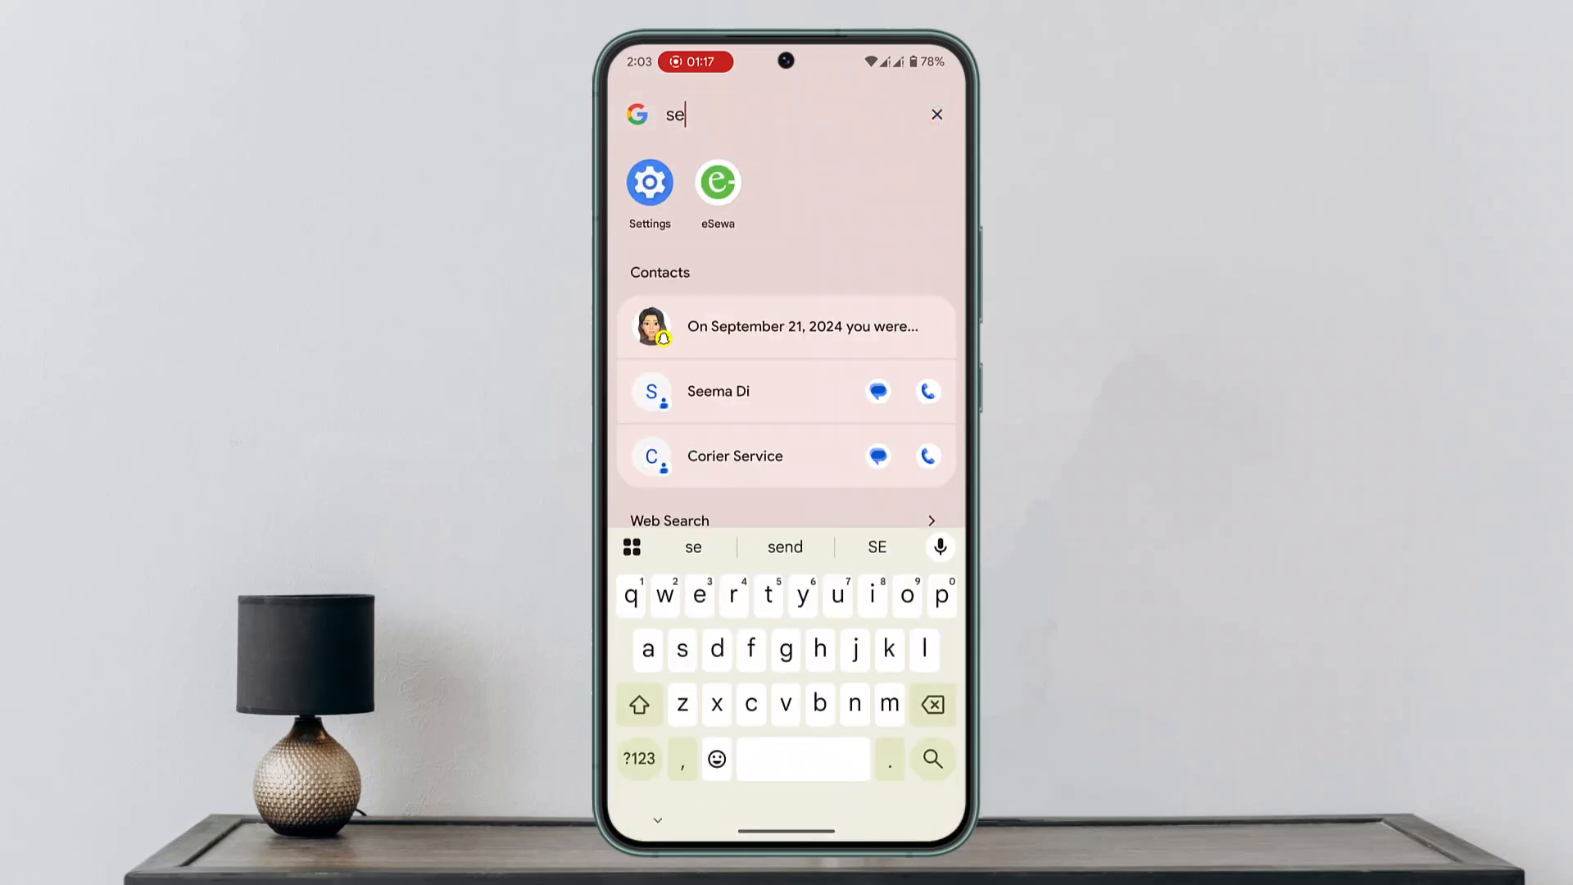
Open Android Settings and browse the Display & touch page.
left_click(649, 182)
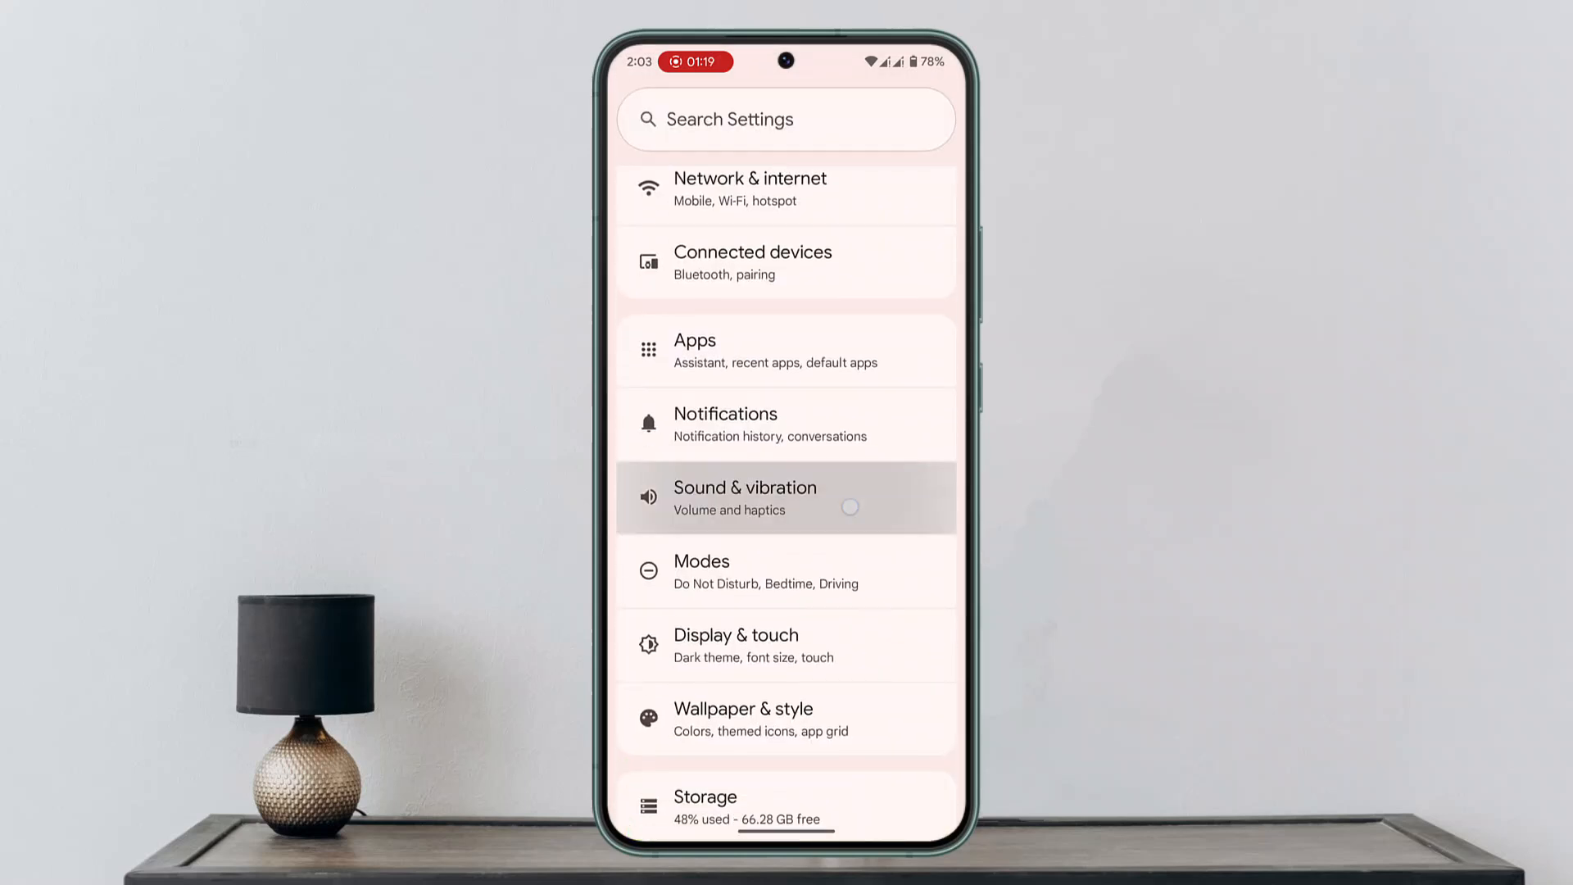
scroll("down", 3)
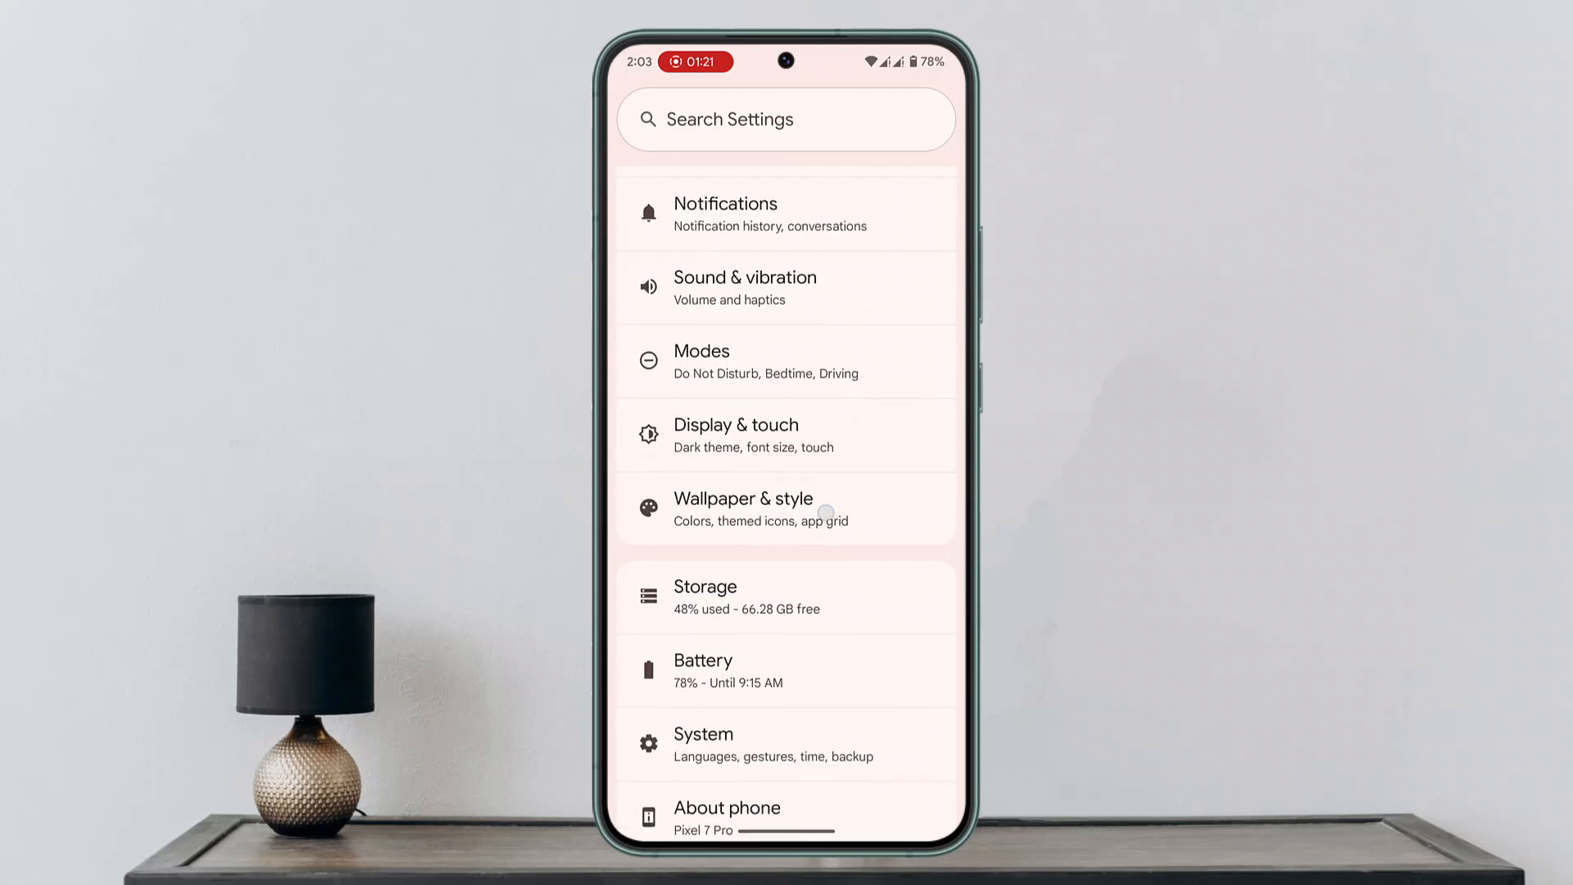
left_click(736, 434)
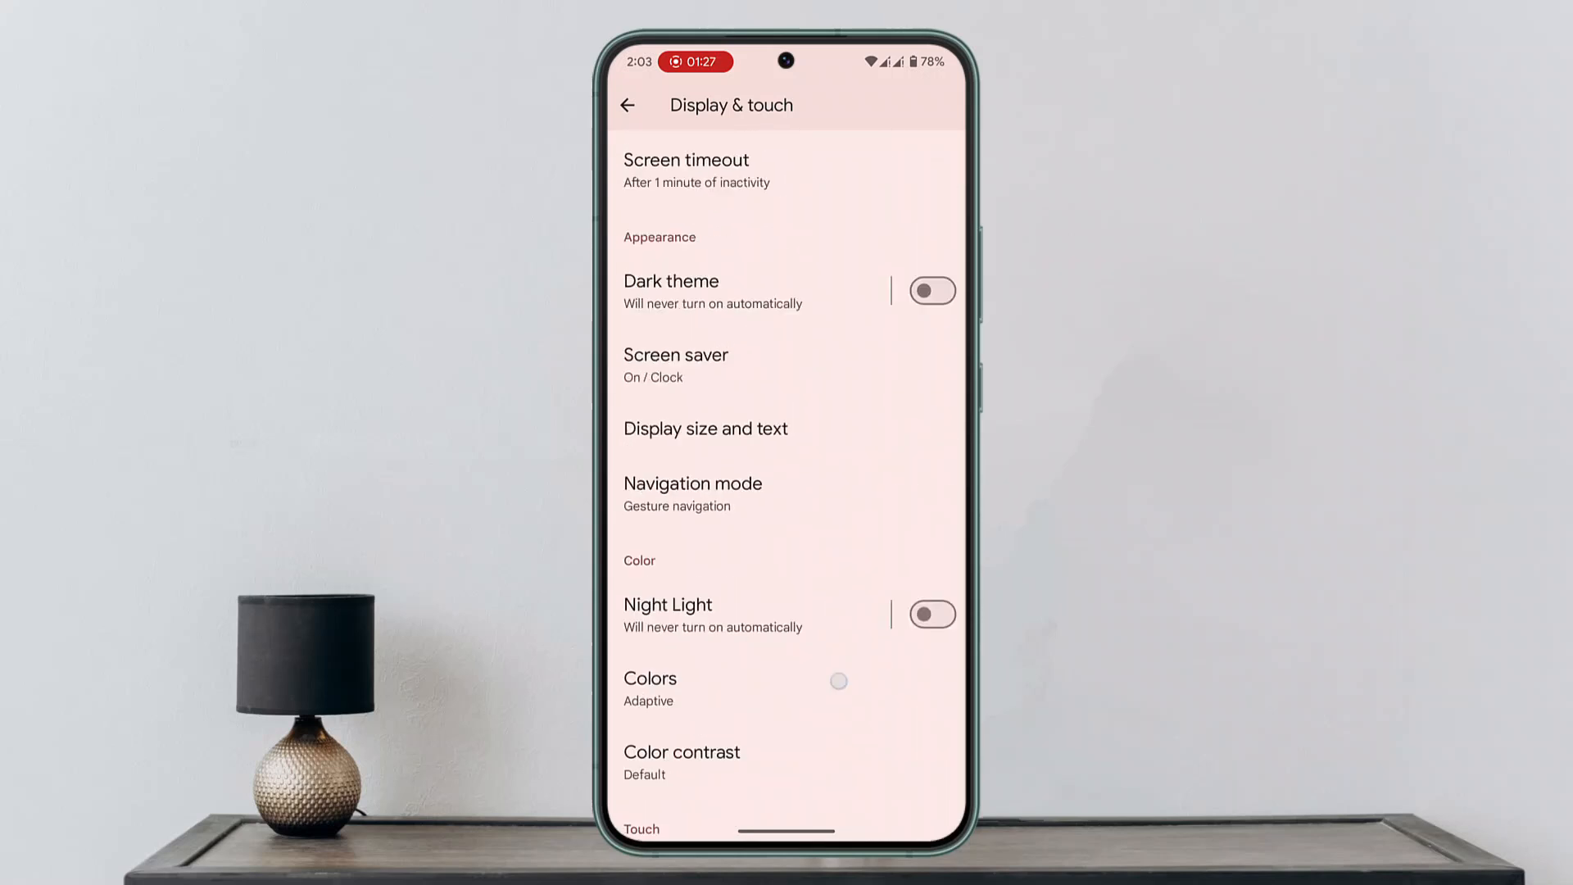
left_click(627, 104)
type("se")
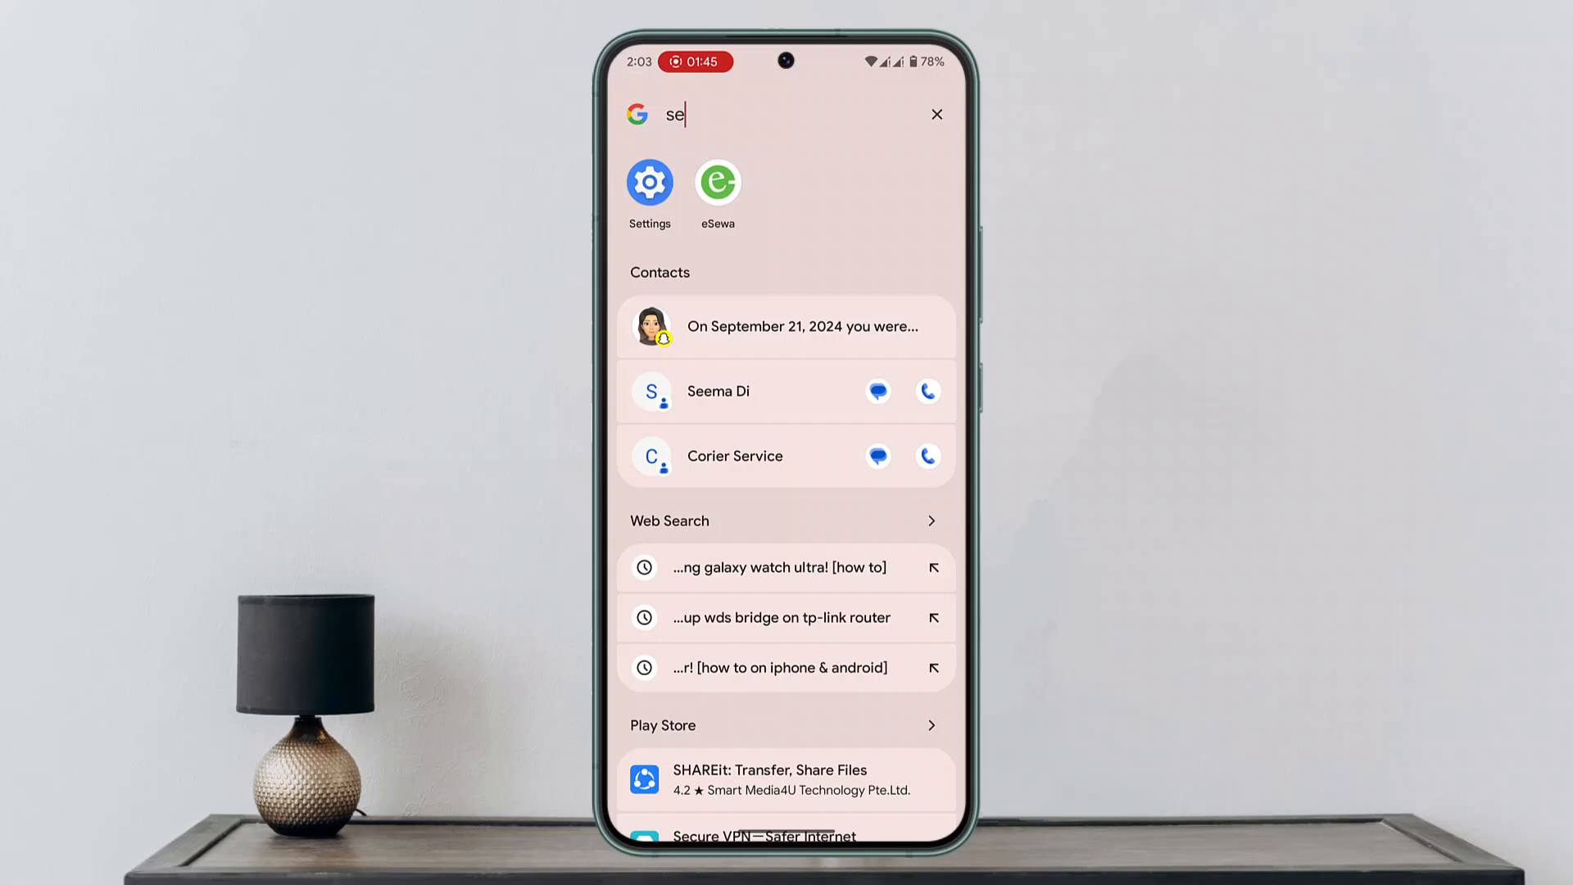
Dismiss the launcher search to show the full list of installed apps.
left_click(935, 113)
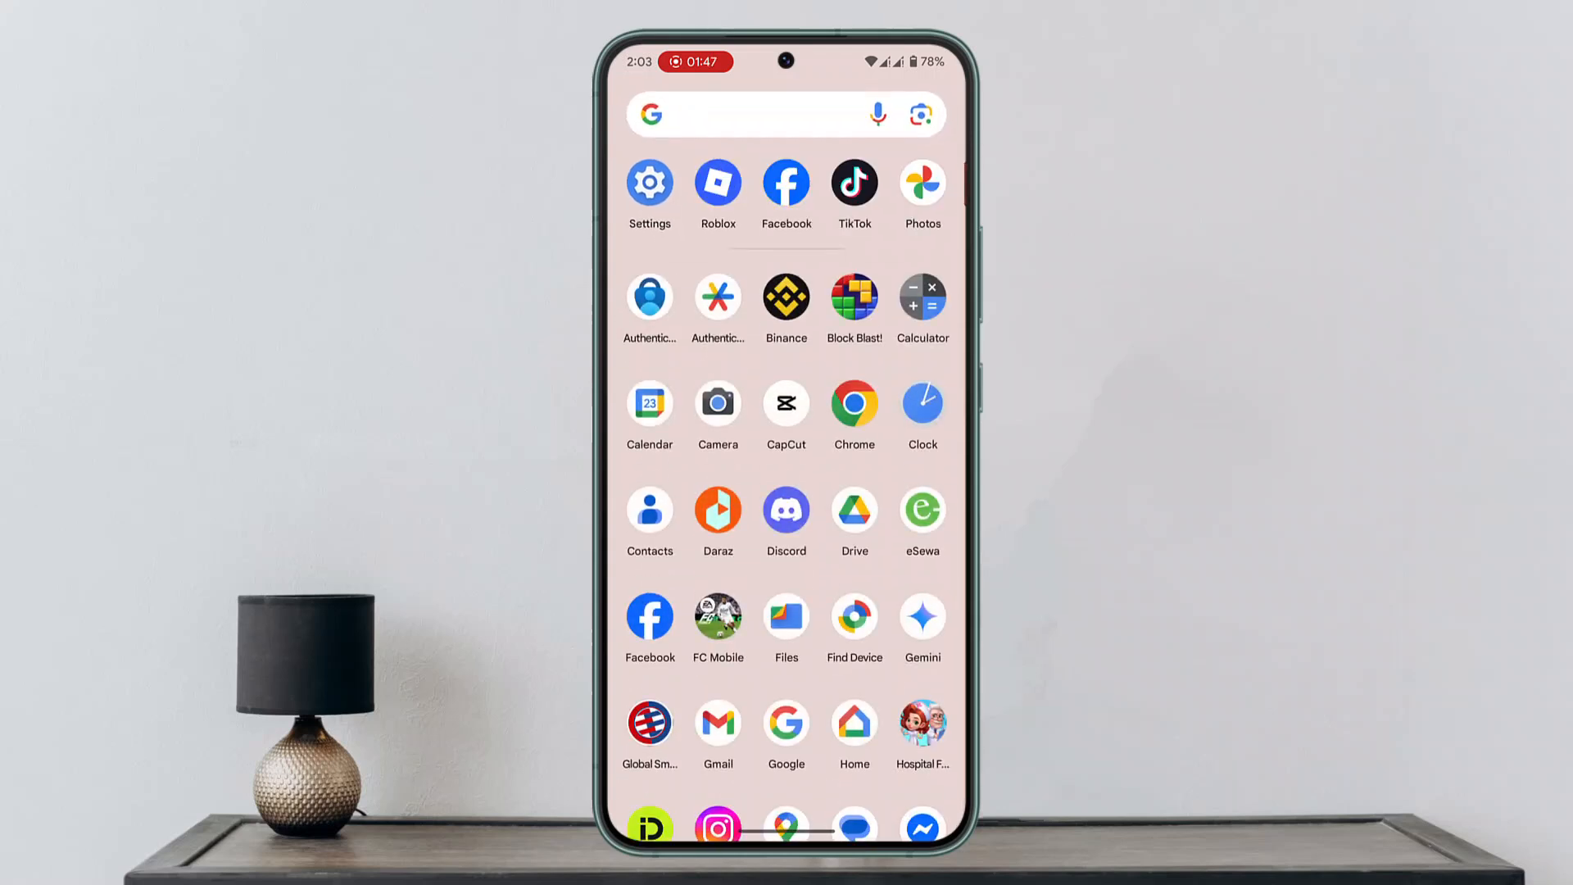